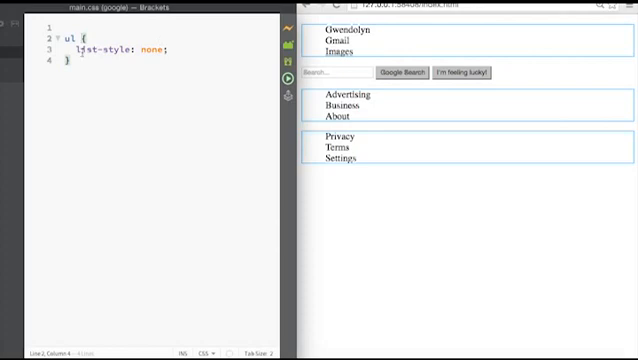
# Step: Change the 'ul' selector to 'ul li' so list-style none applies to list items
pyautogui.write('li')
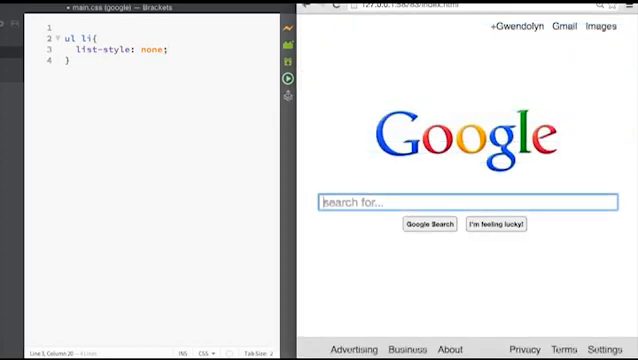
pyautogui.moveTo(504, 38)
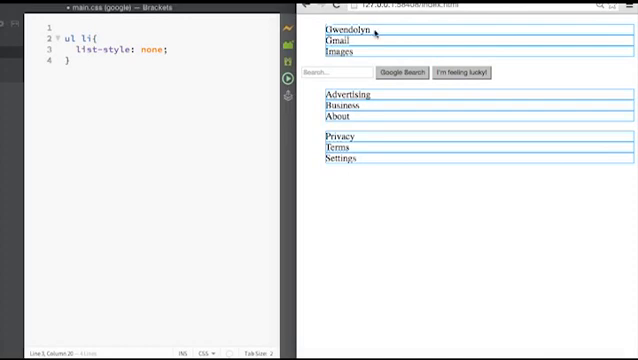
pyautogui.moveTo(185, 58)
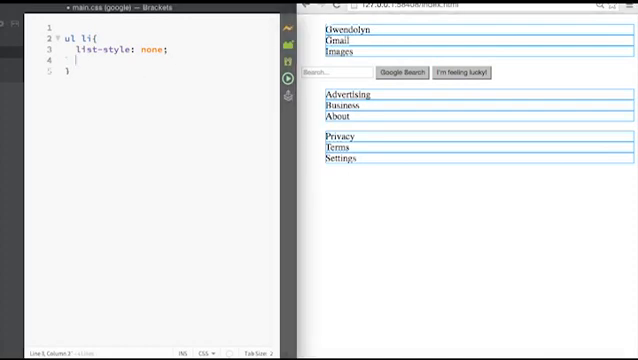
# Step: Add display: inline to the ul li rule so items sit side by side
pyautogui.write('display: inline;')
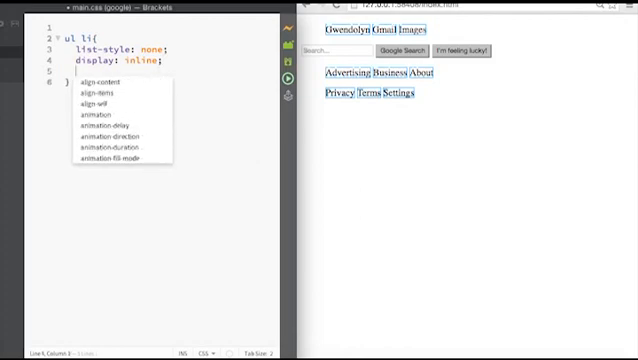
pyautogui.write('p')
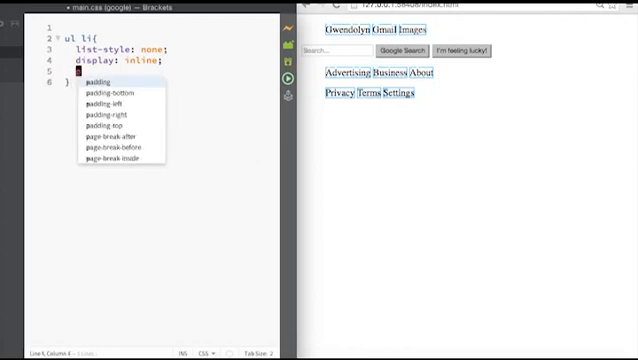
# Step: Add padding: 10px to ul li, then change it to padding-right: 10px
pyautogui.write('padding:')
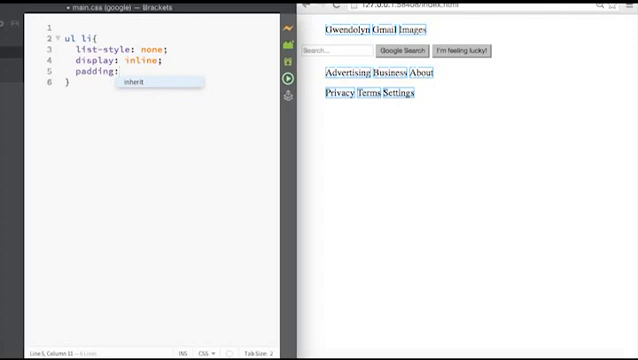
pyautogui.write('10px')
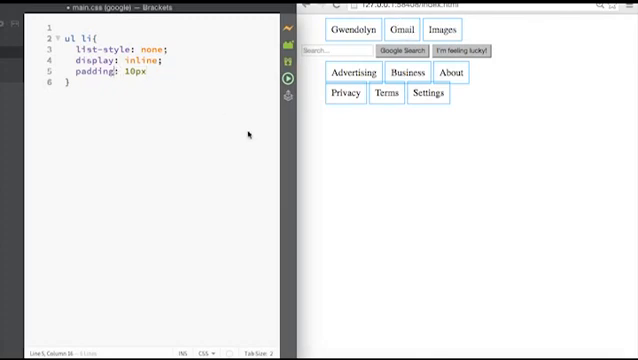
pyautogui.doubleClick(93, 72)
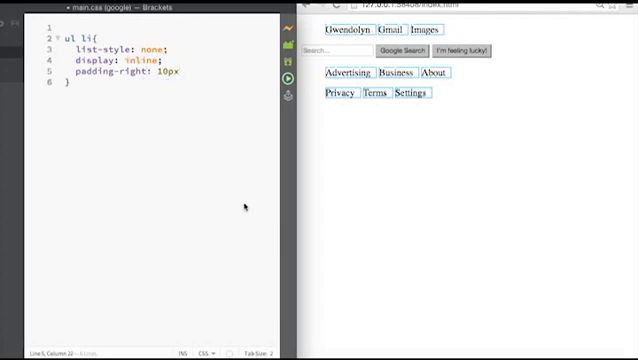
pyautogui.write(';')
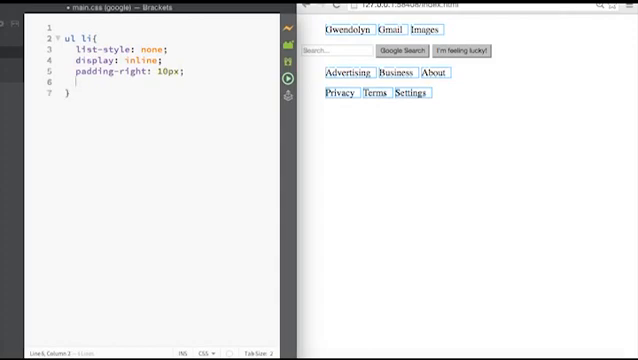
# Step: Add padding-left: 10px to ul li and begin a header selector below
pyautogui.write('padding-left')
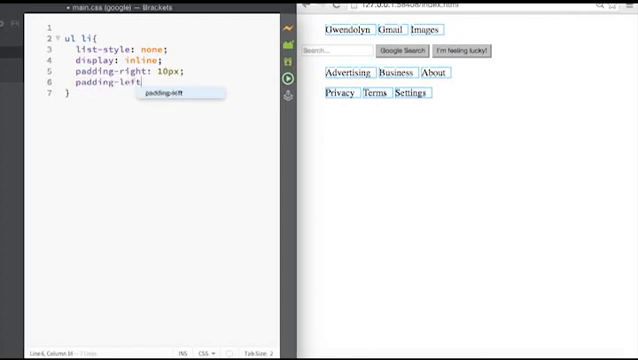
pyautogui.write('10px;')
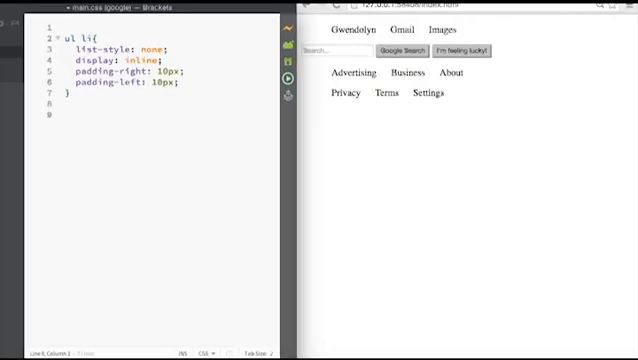
pyautogui.write('header')
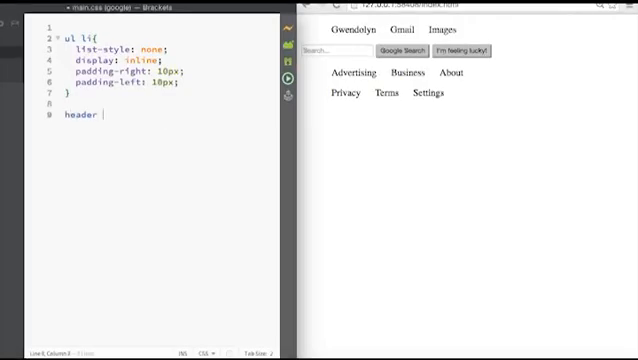
# Step: Create the header rule, try float: right, remove it, and start position
pyautogui.write('{')
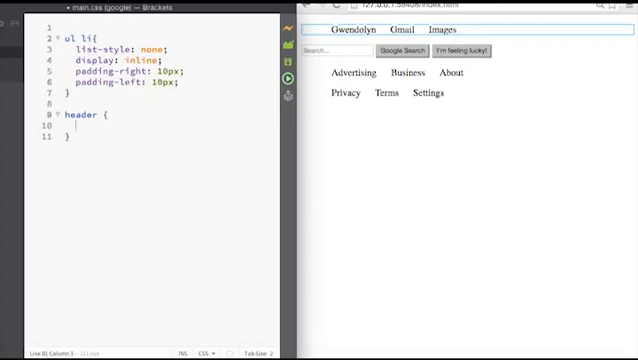
pyautogui.write('float: right')
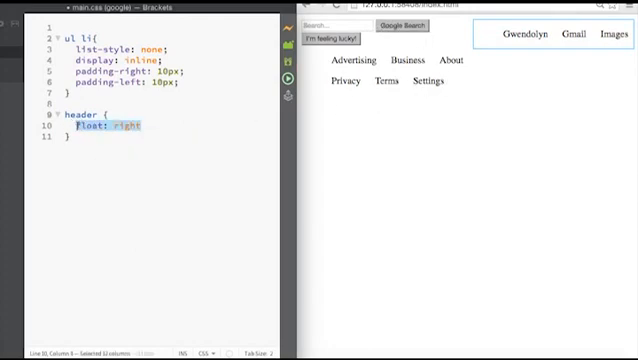
pyautogui.press('Delete')
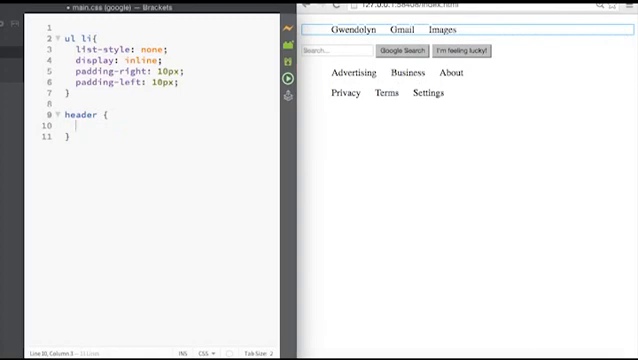
pyautogui.write('position: relative')
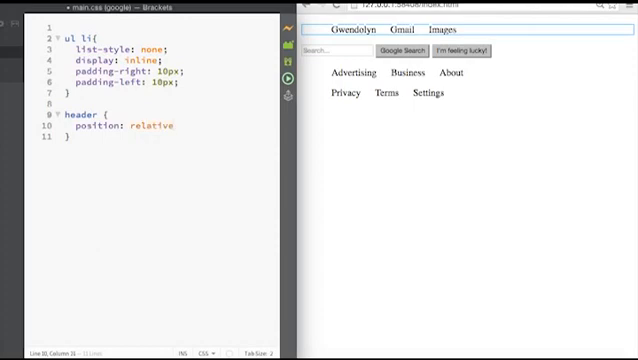
# Step: Give the header position: relative, top: 0 and text-align: right
pyautogui.write(';')
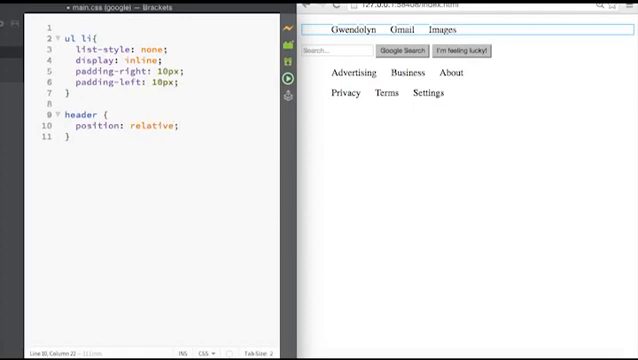
pyautogui.write('top: 0;')
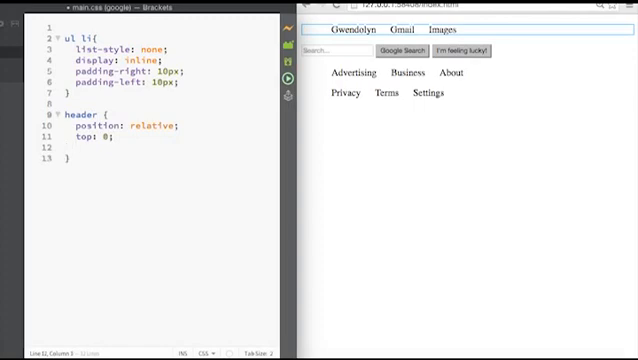
pyautogui.write('te')
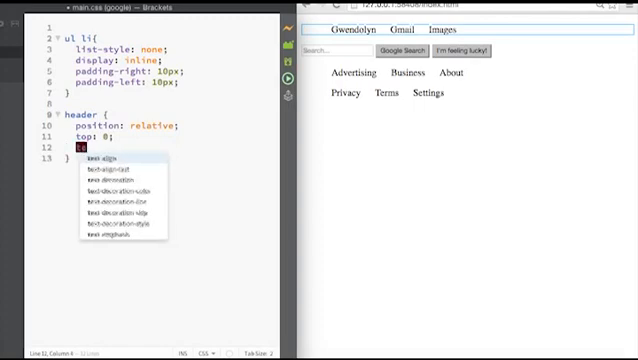
pyautogui.write('text-align: right')
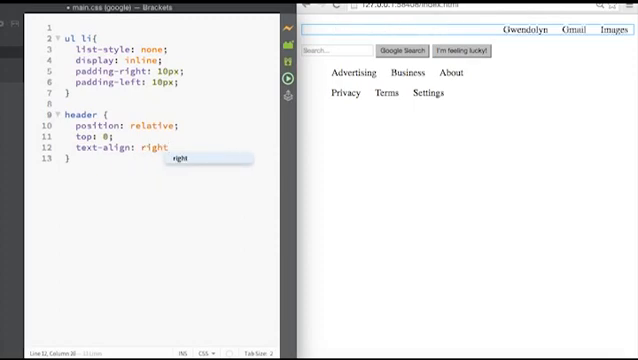
pyautogui.write(';')
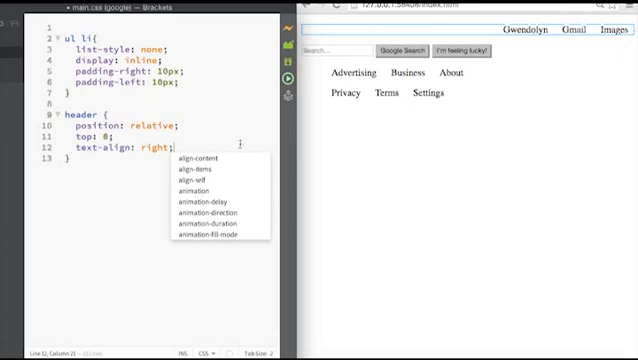
# Step: Start a margin-right declaration on a new line in the header rule
pyautogui.press('enter')
pyautogui.write('margin-rig')
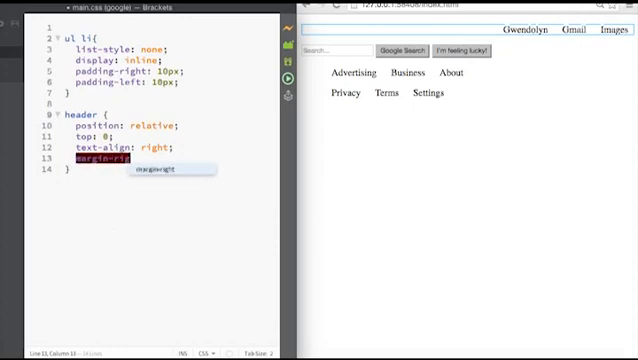
pyautogui.write(':')
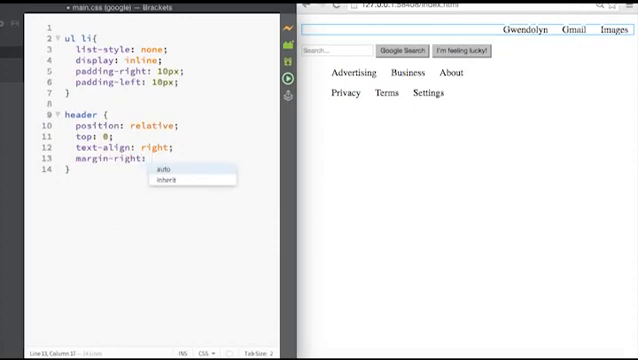